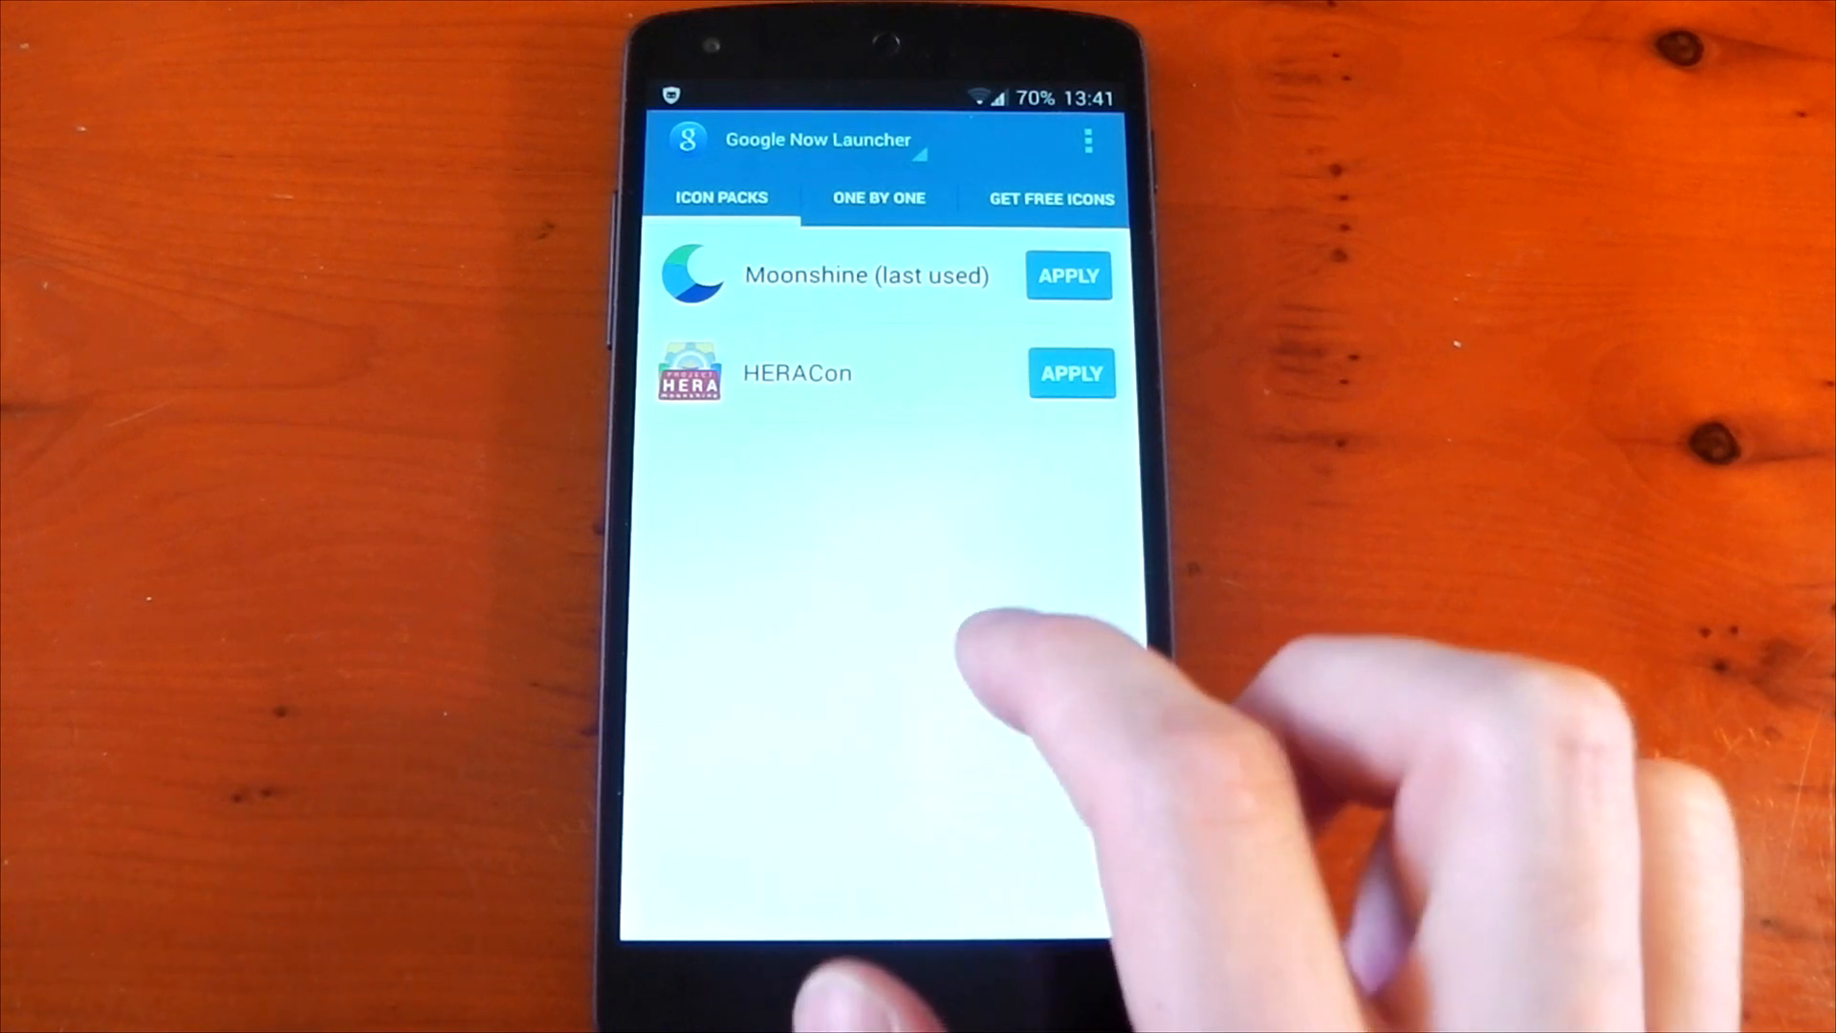
Show the catalogue of free icon packs such as Belle UI and Peek.
left_click(878, 197)
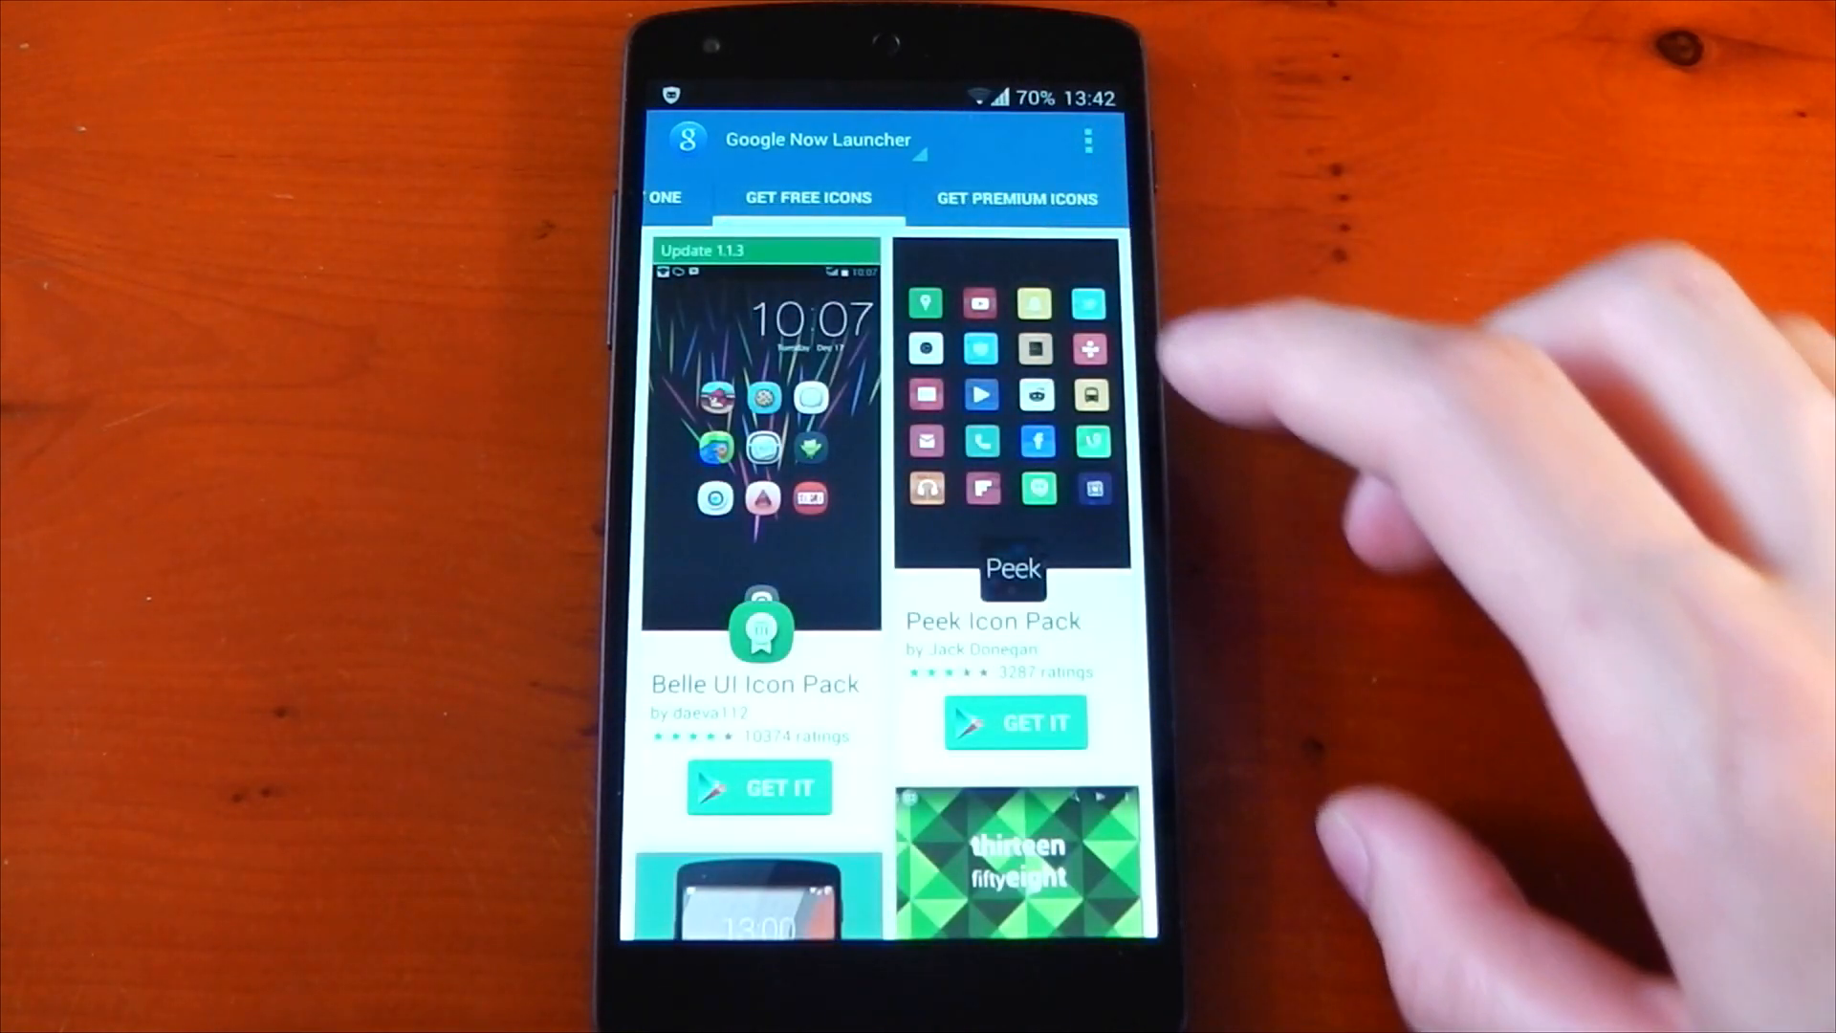
Scroll through the free icon pack list toward the premium packs Nox, Flatro and Lumos.
scroll("down", 3)
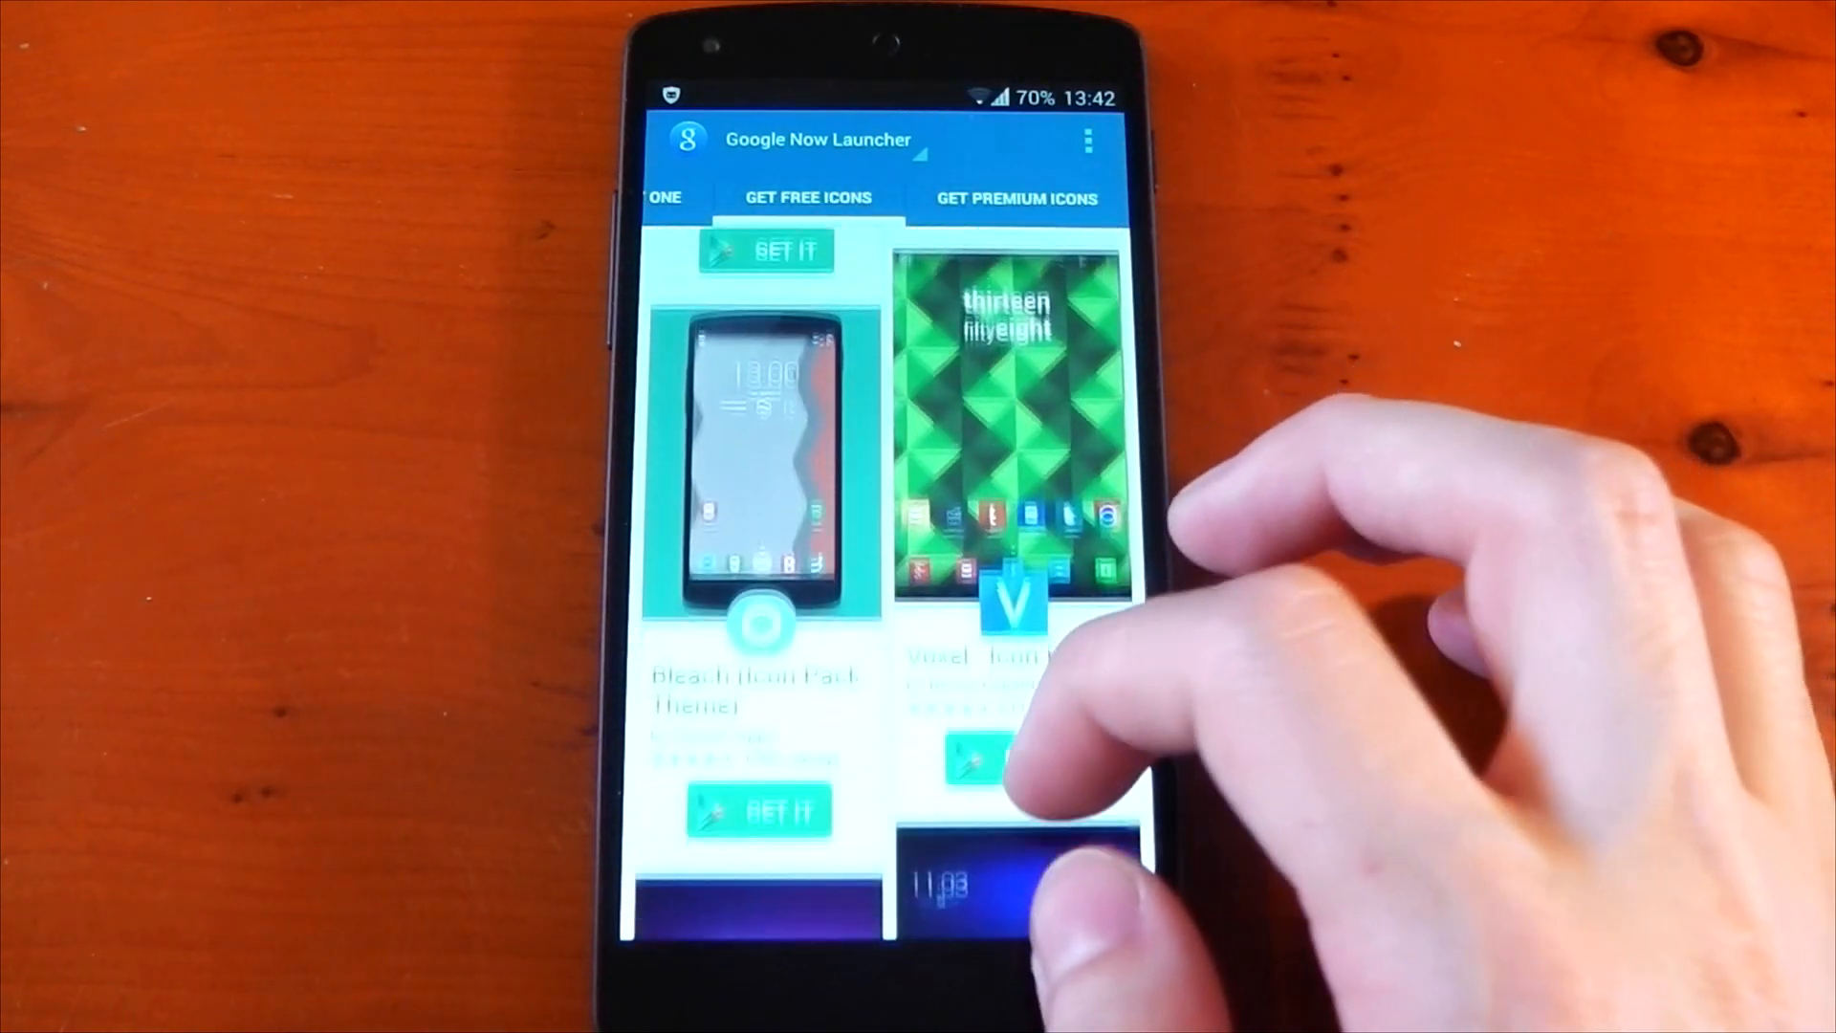
scroll("down", 3)
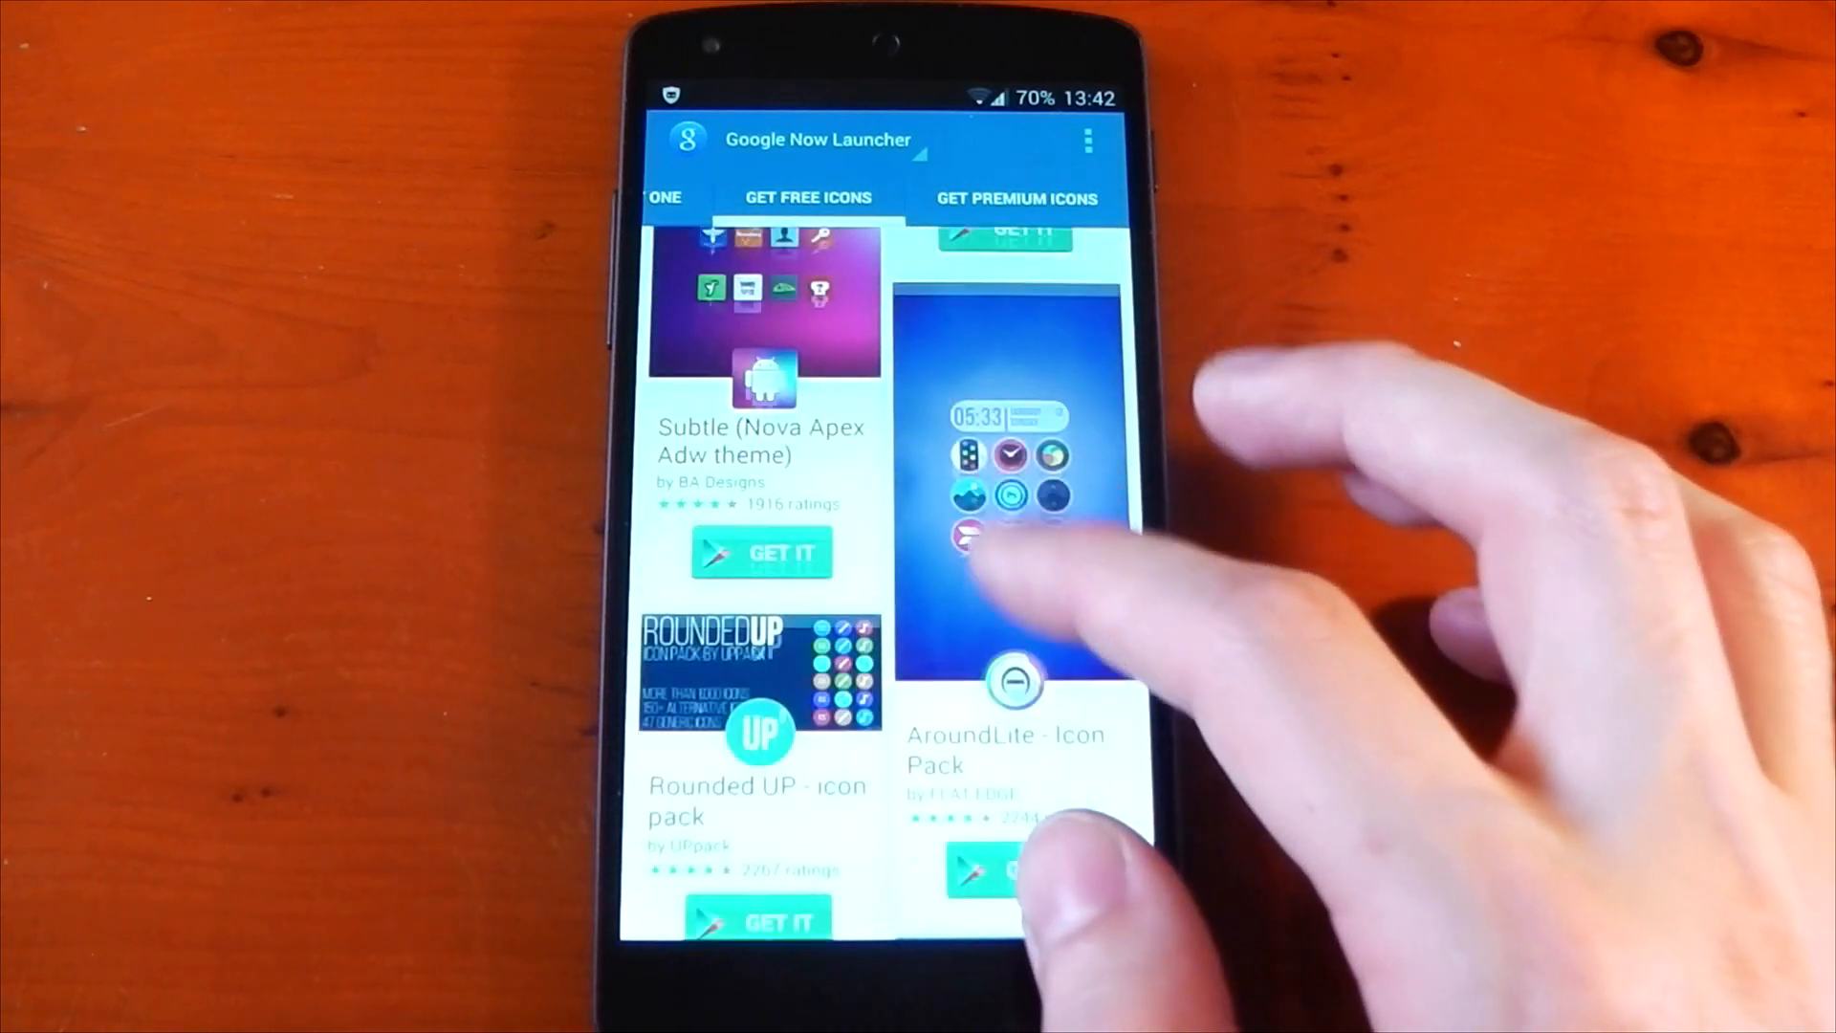
scroll("down", 3)
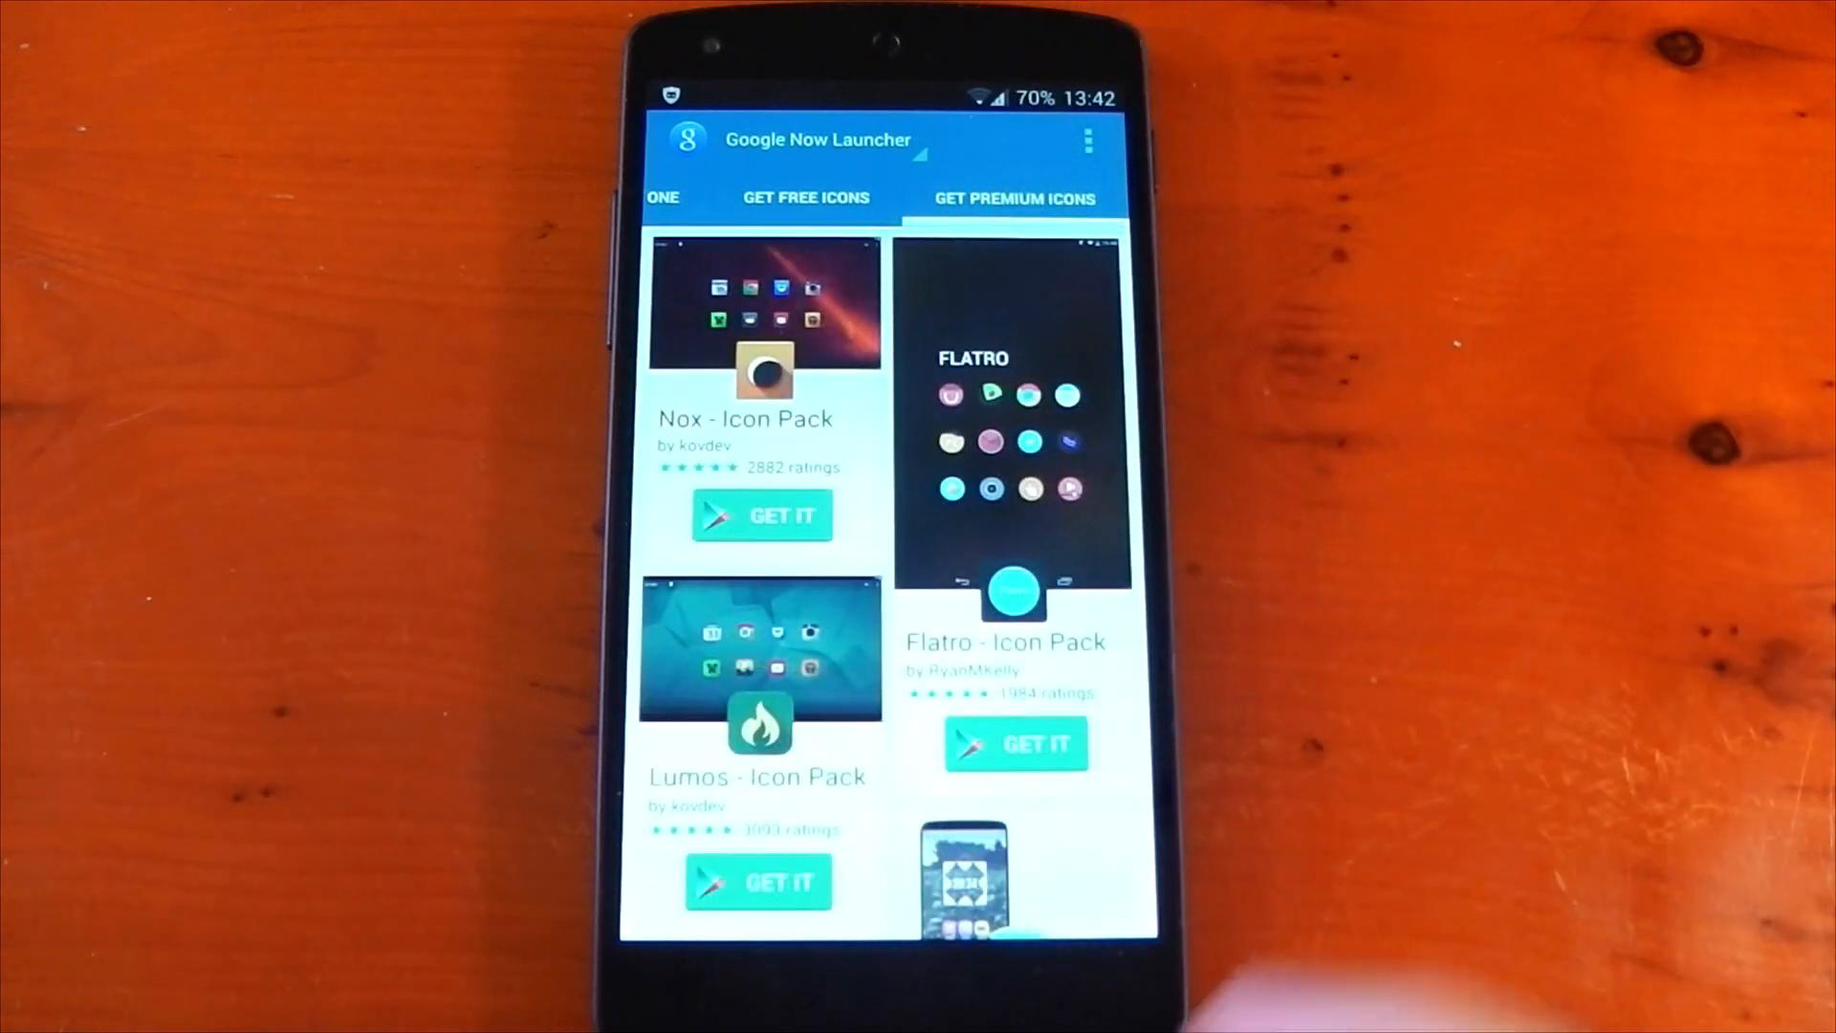
mouse_move(1113, 702)
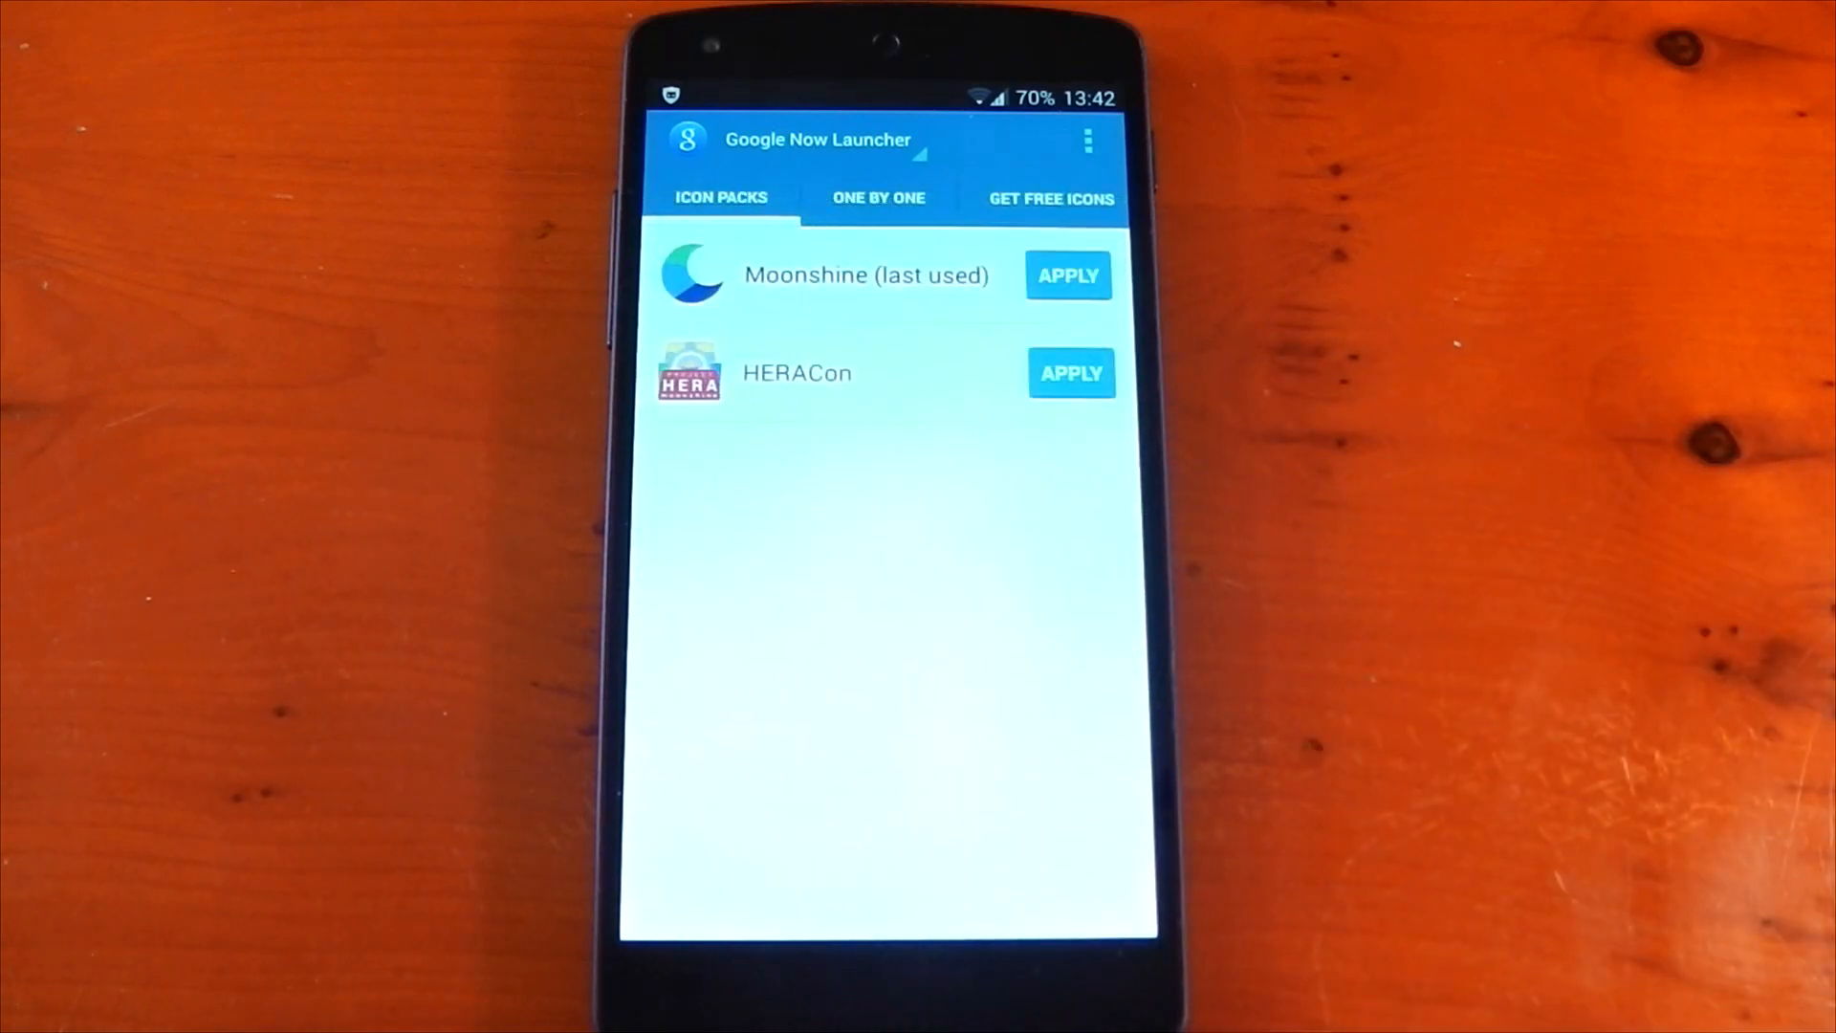
Apply an icon pack to Google Now Launcher and dismiss the styled confirmation to the home screen.
left_click(1067, 273)
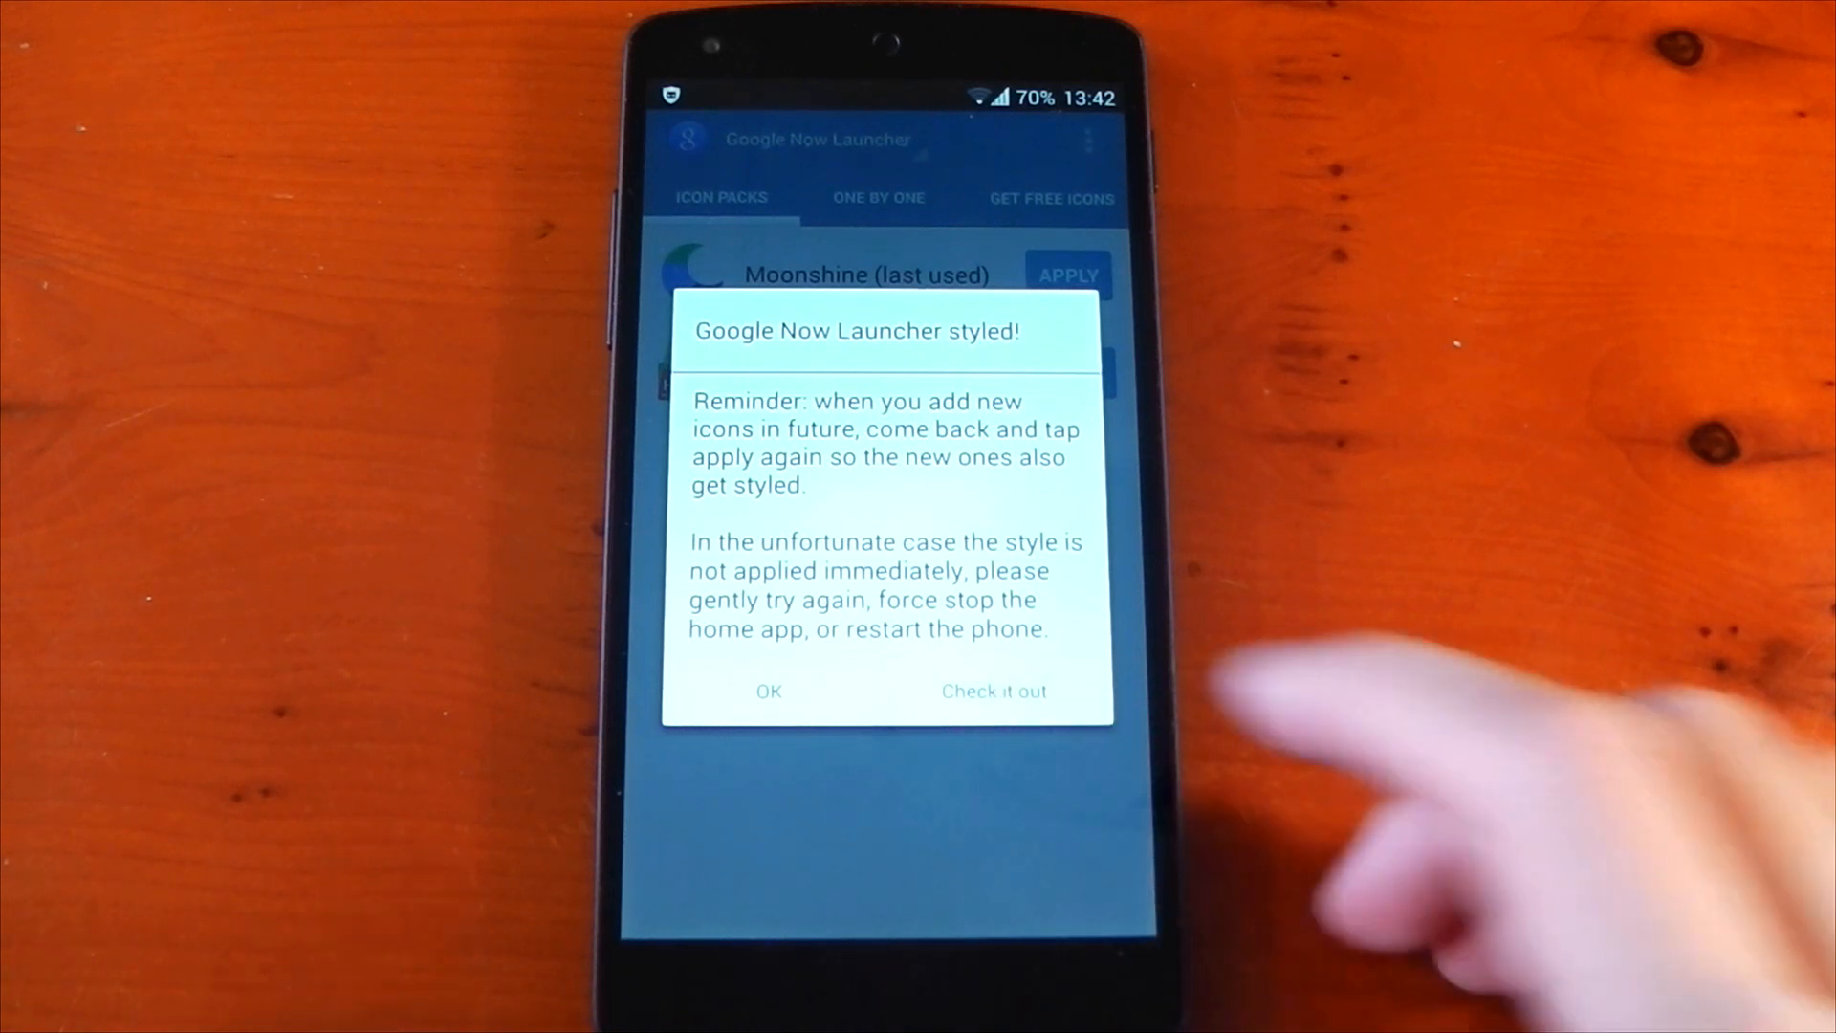
left_click(769, 691)
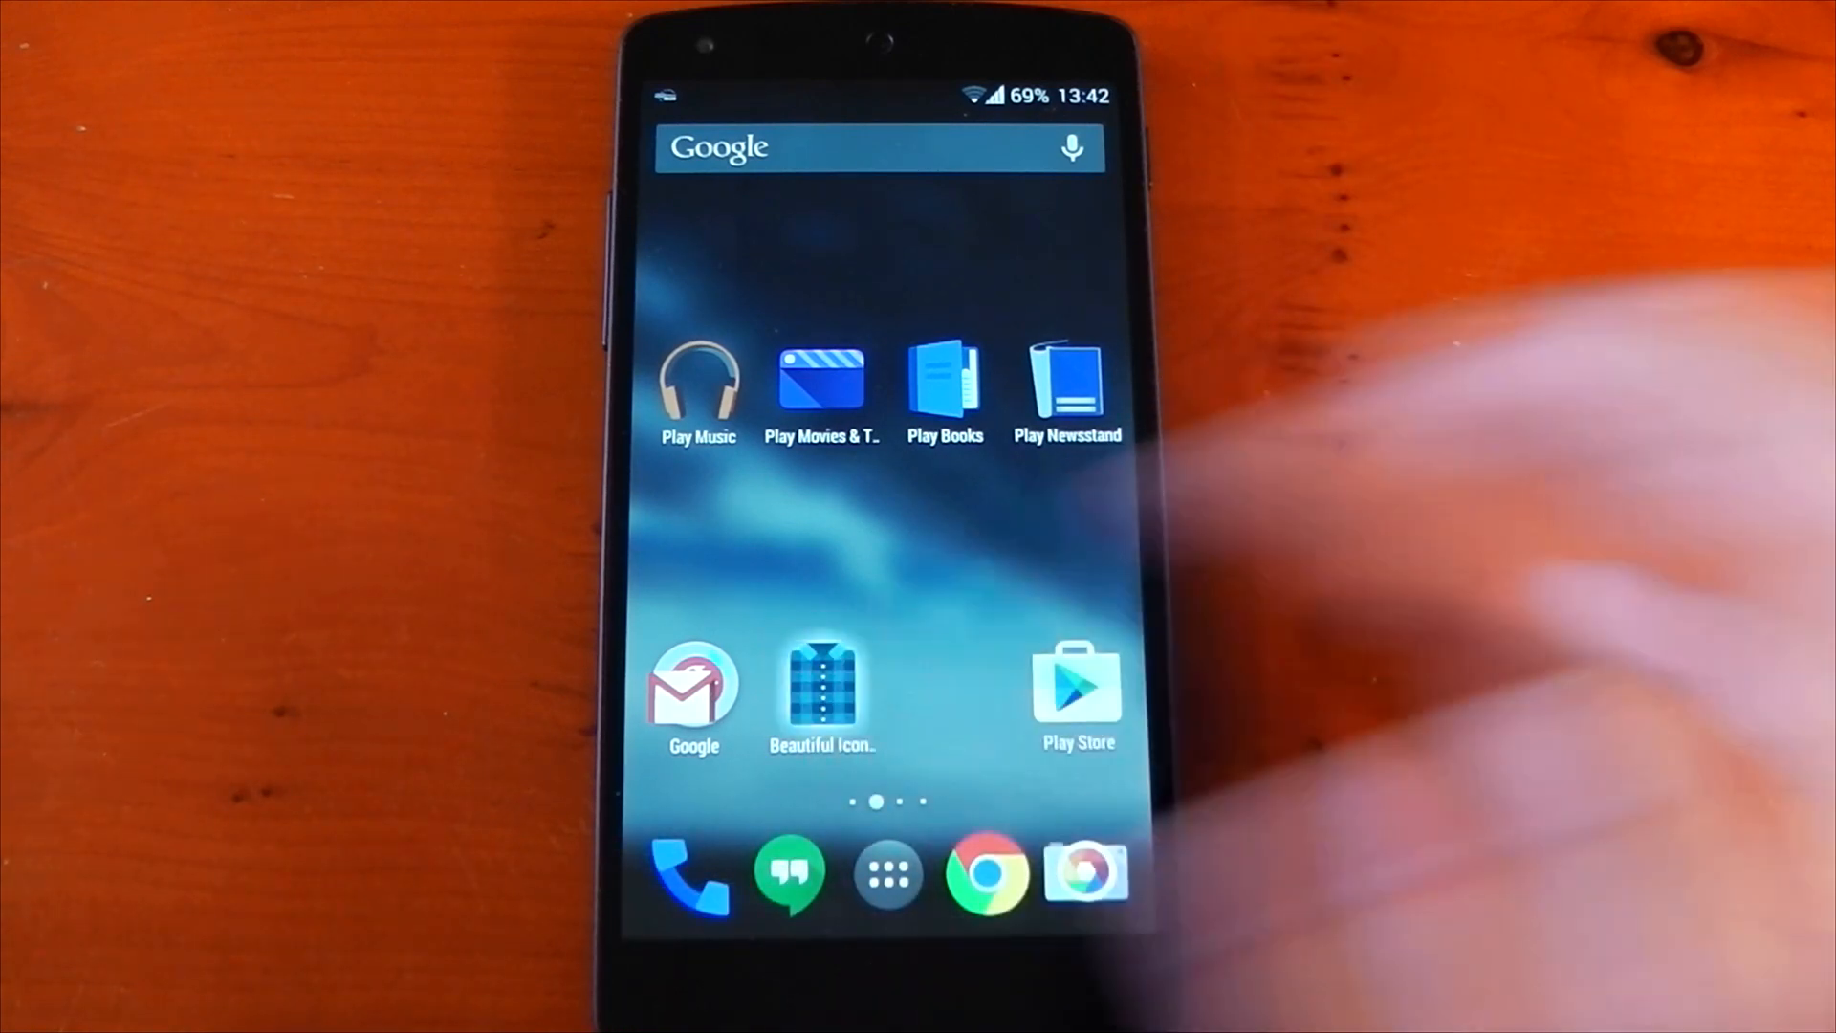
Launch Beautiful Icon Styler from the home screen into the TouchWiz Home pack list with Yoma.
left_click(823, 683)
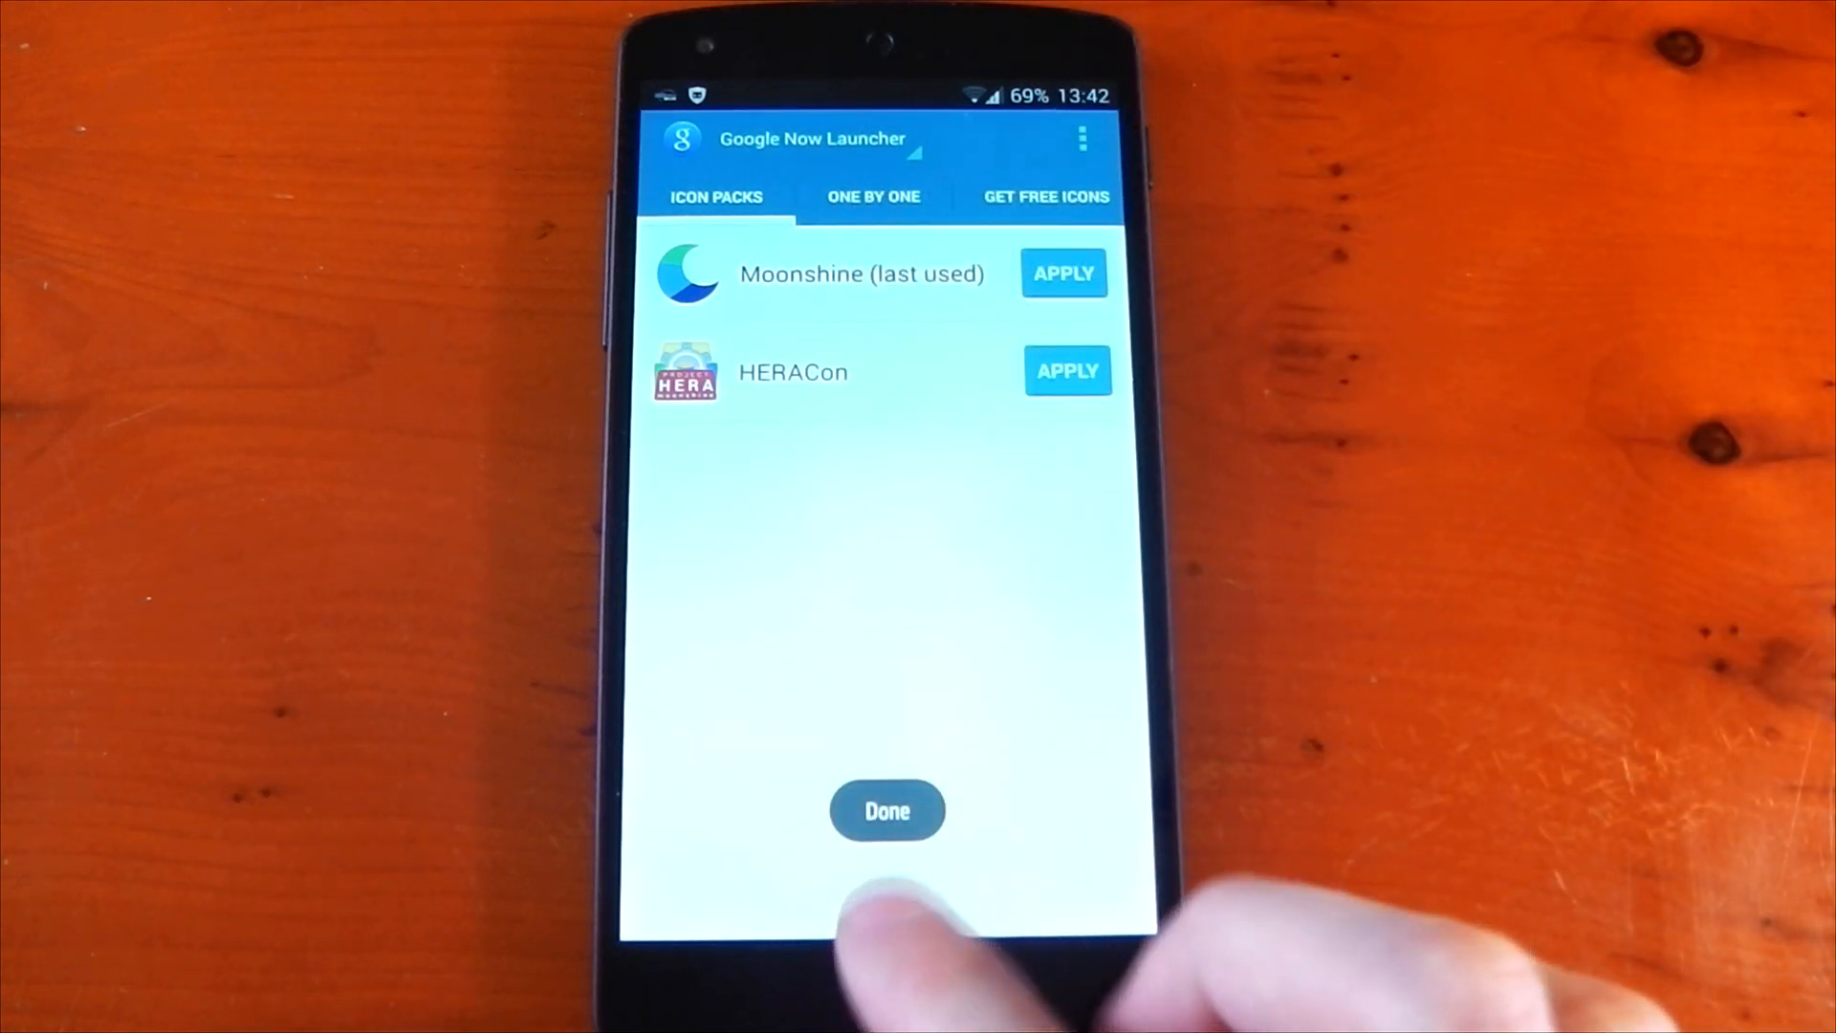
left_click(886, 811)
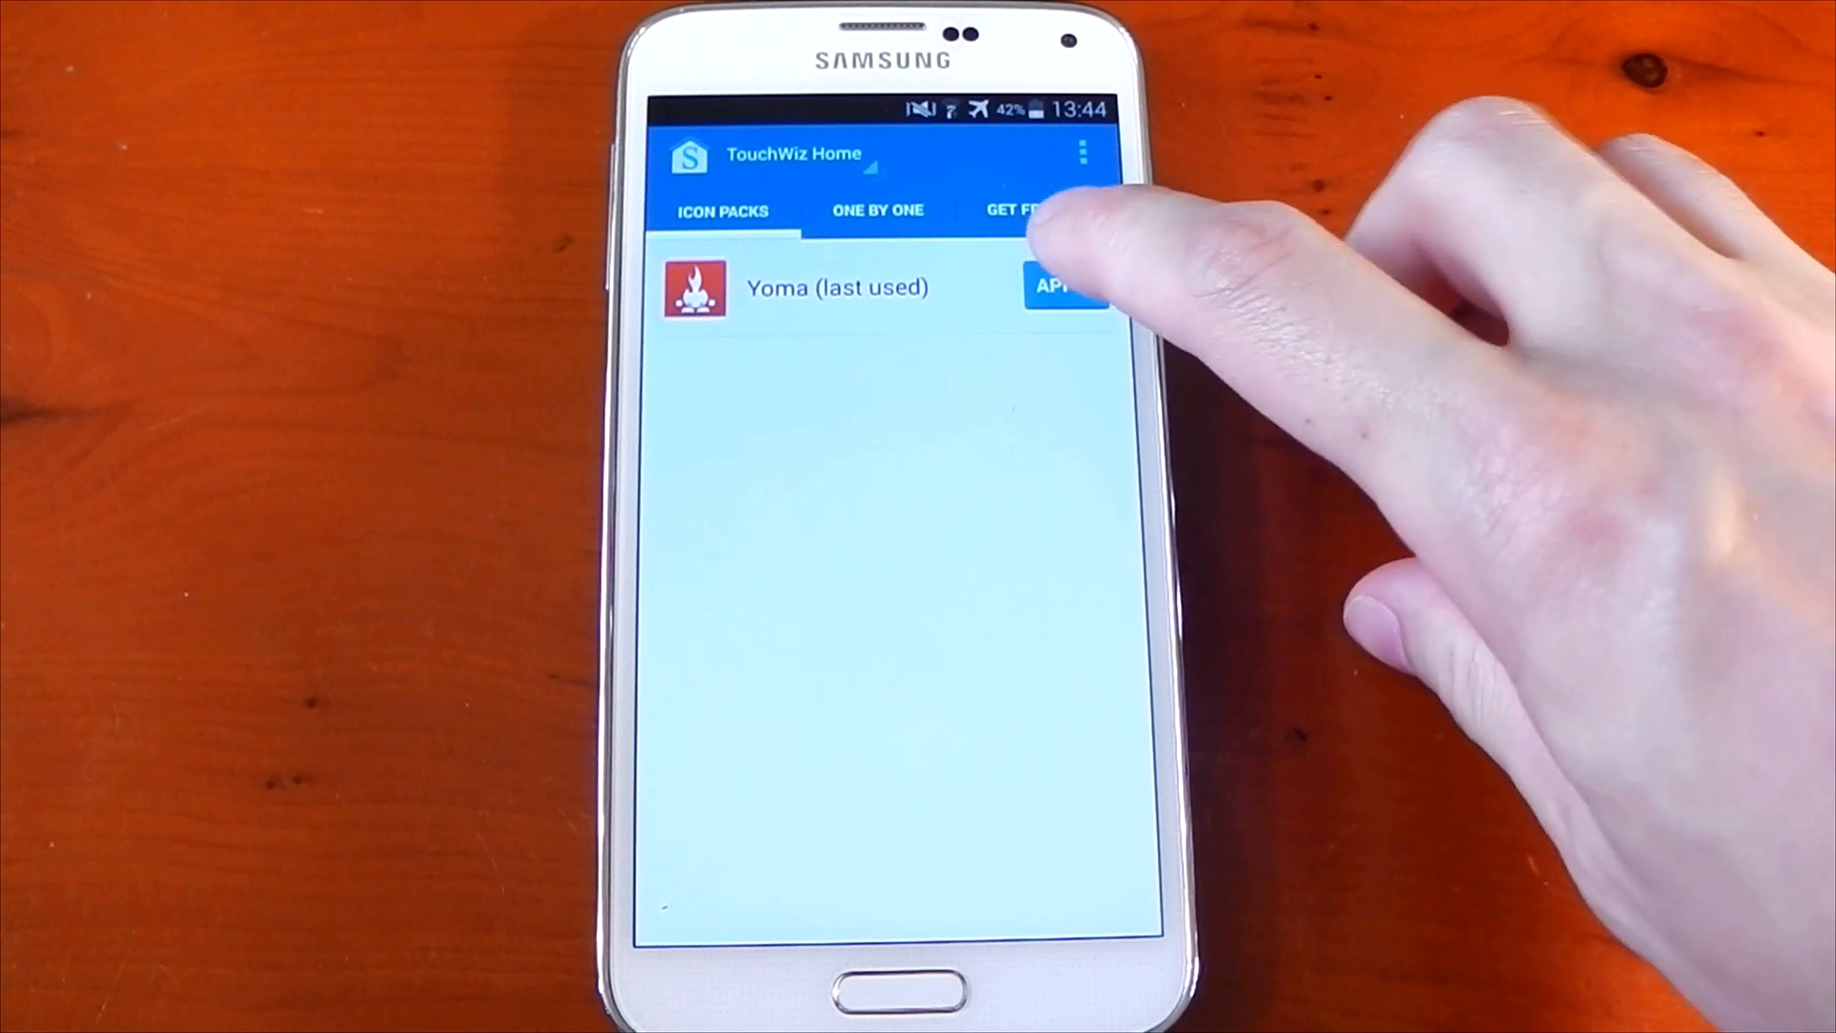
Apply the Yoma icon pack to TouchWiz Home and confirm the styled dialog.
left_click(1064, 287)
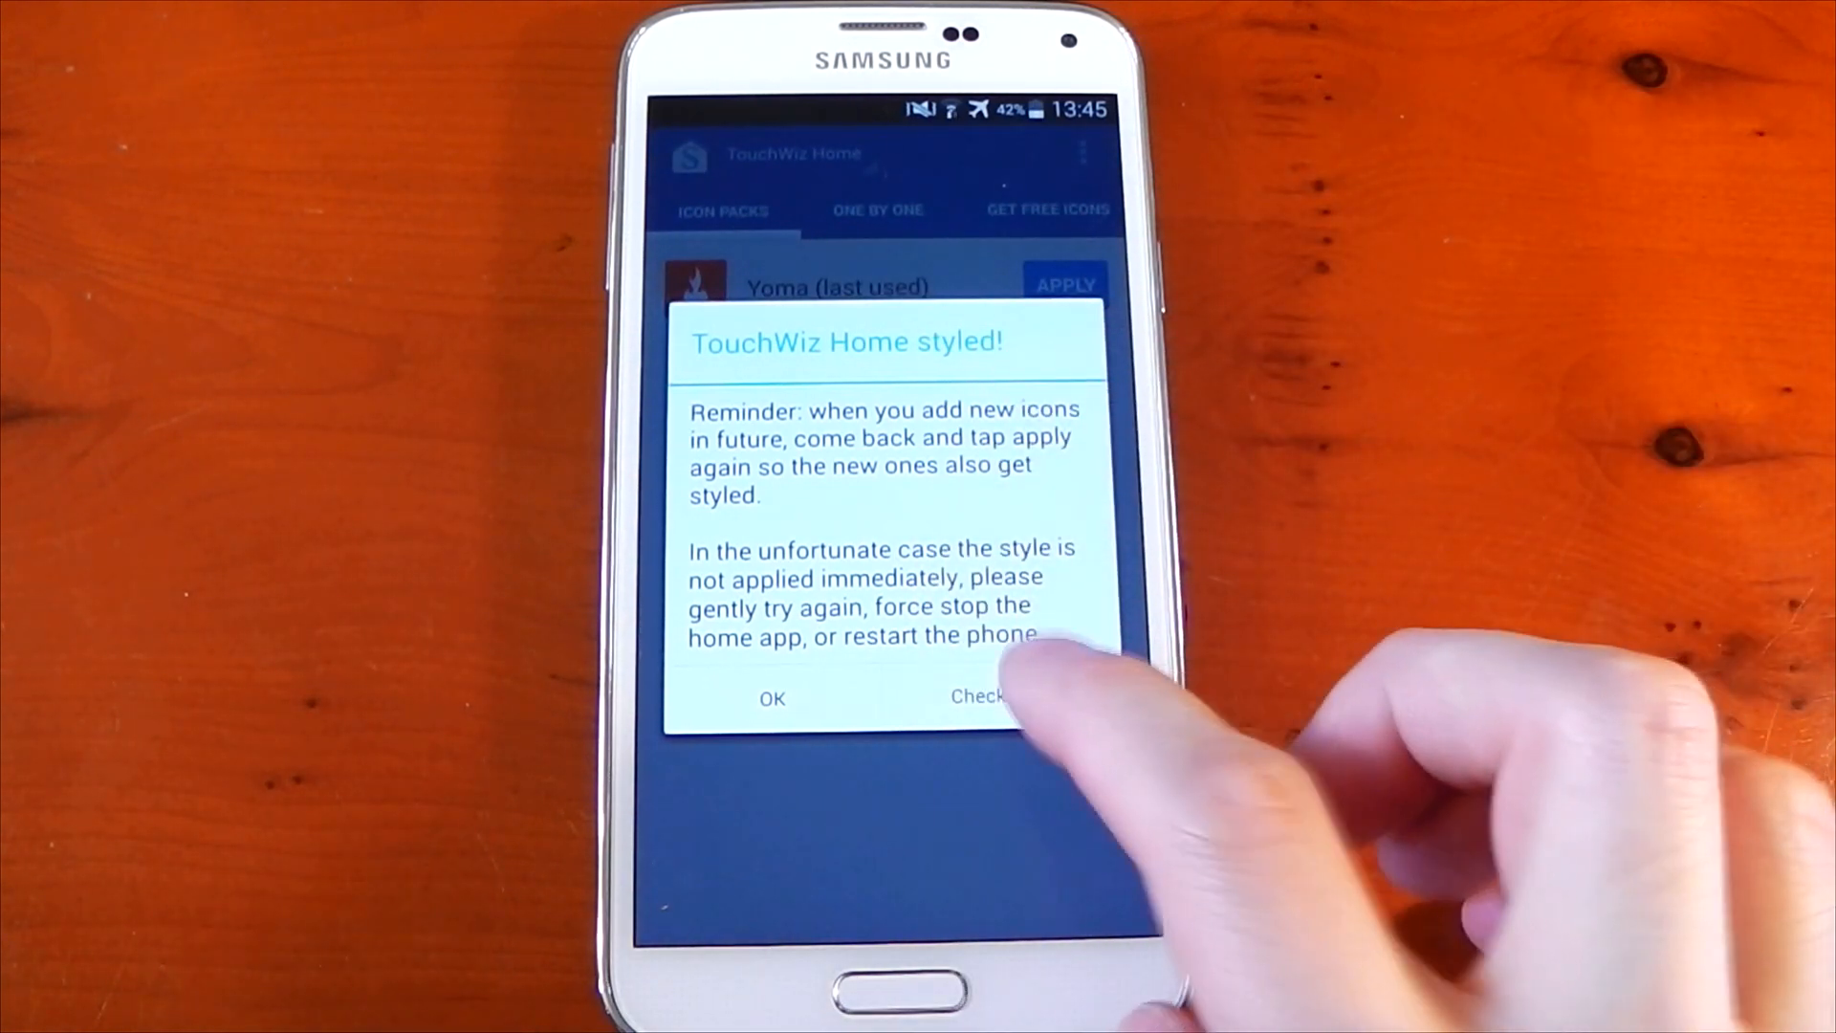
left_click(771, 698)
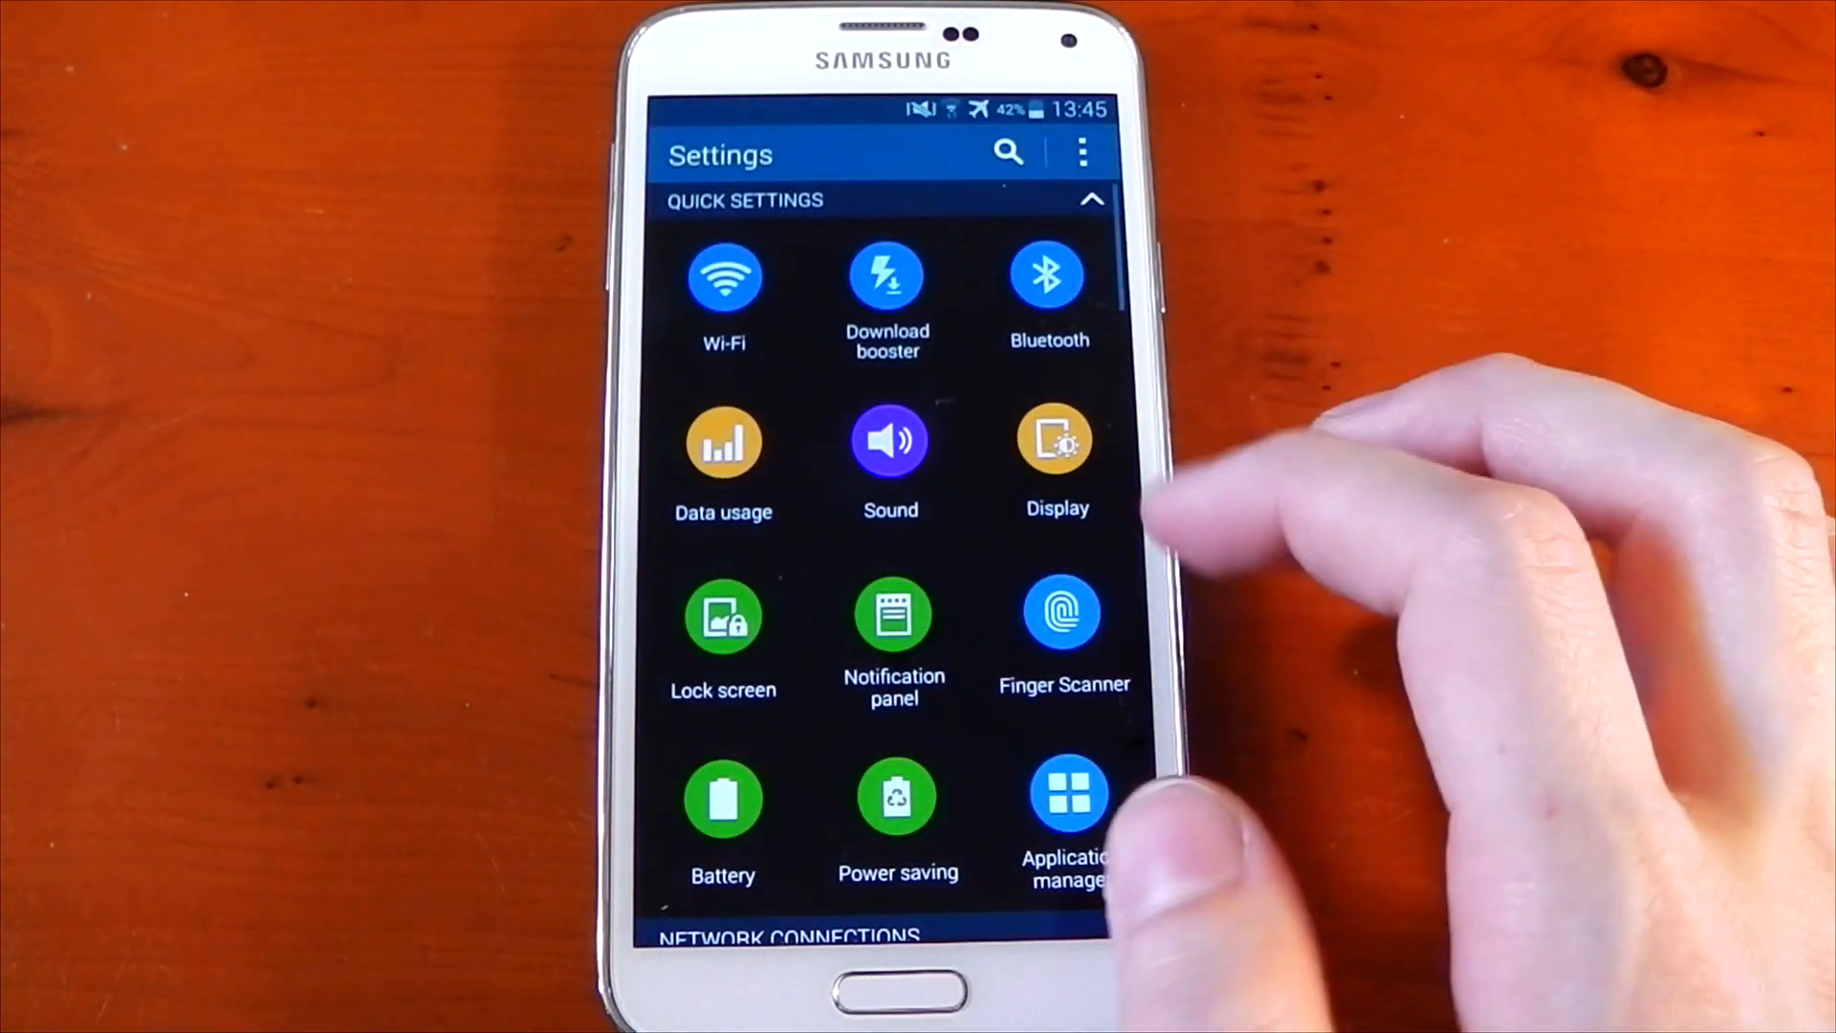
View TouchWiz Home among cached processes in Application manager, then return home to reload.
left_click(1068, 805)
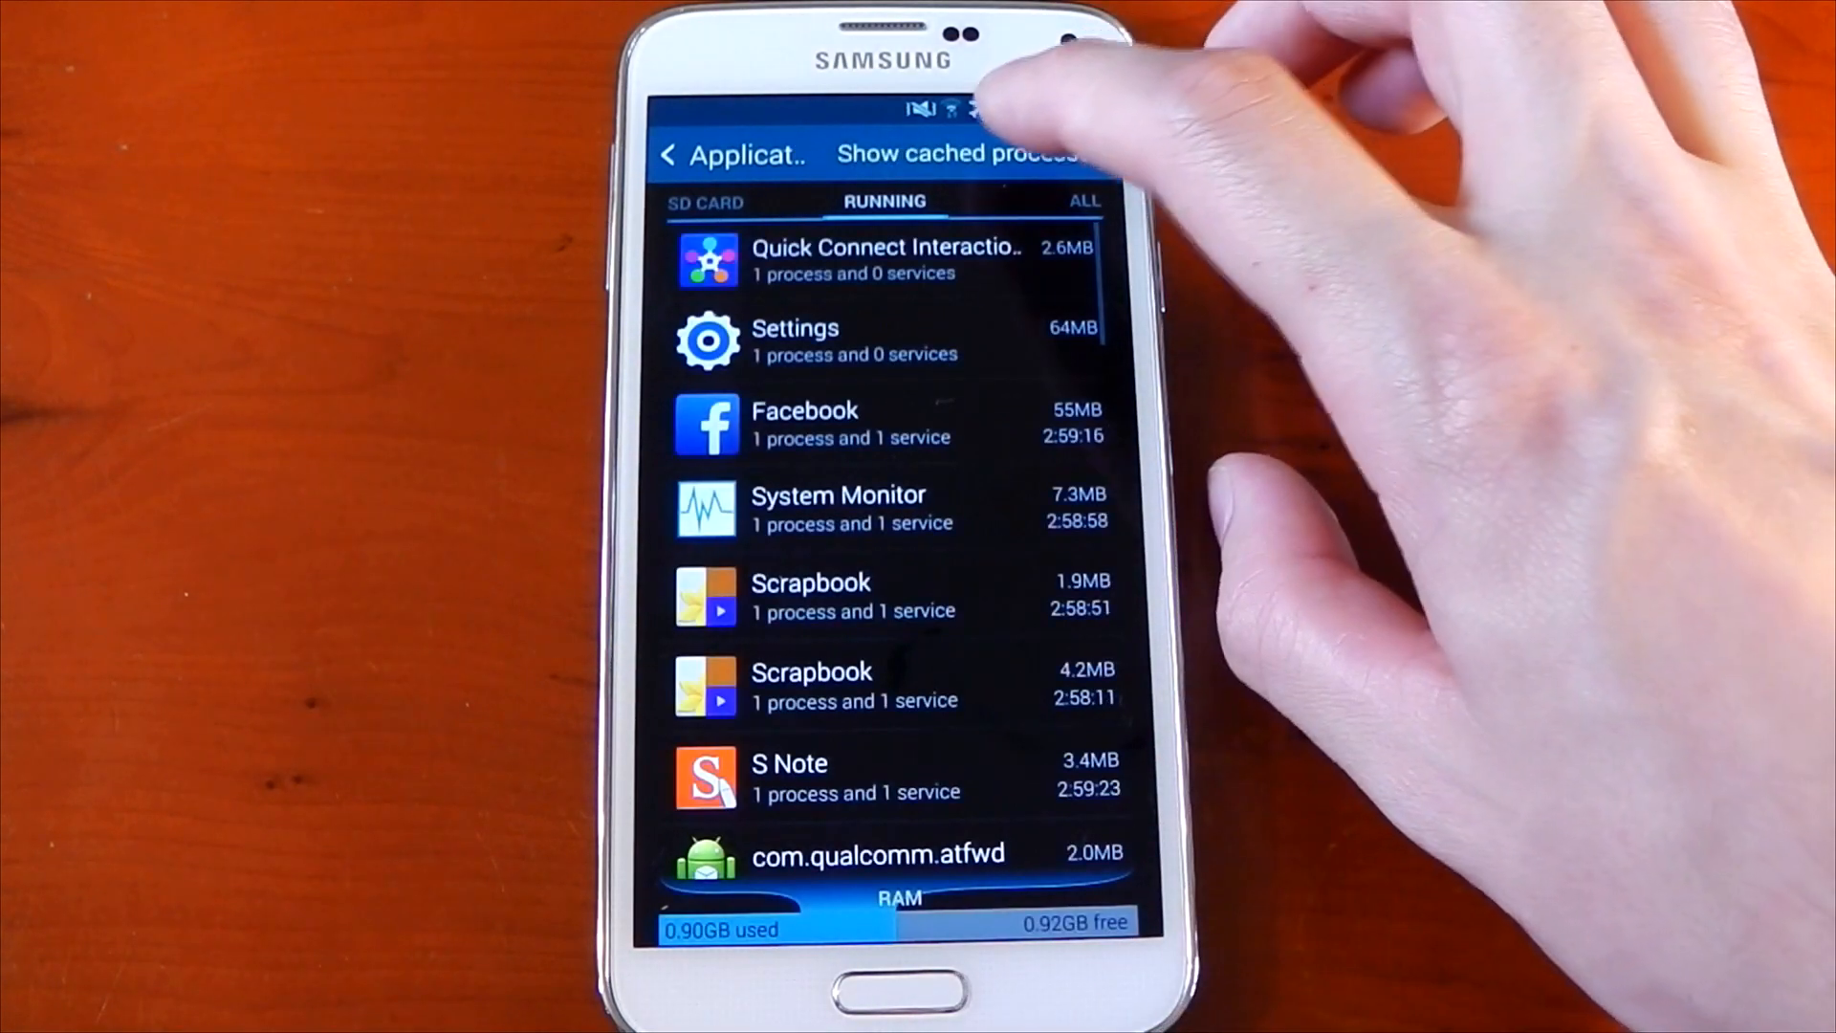
left_click(960, 154)
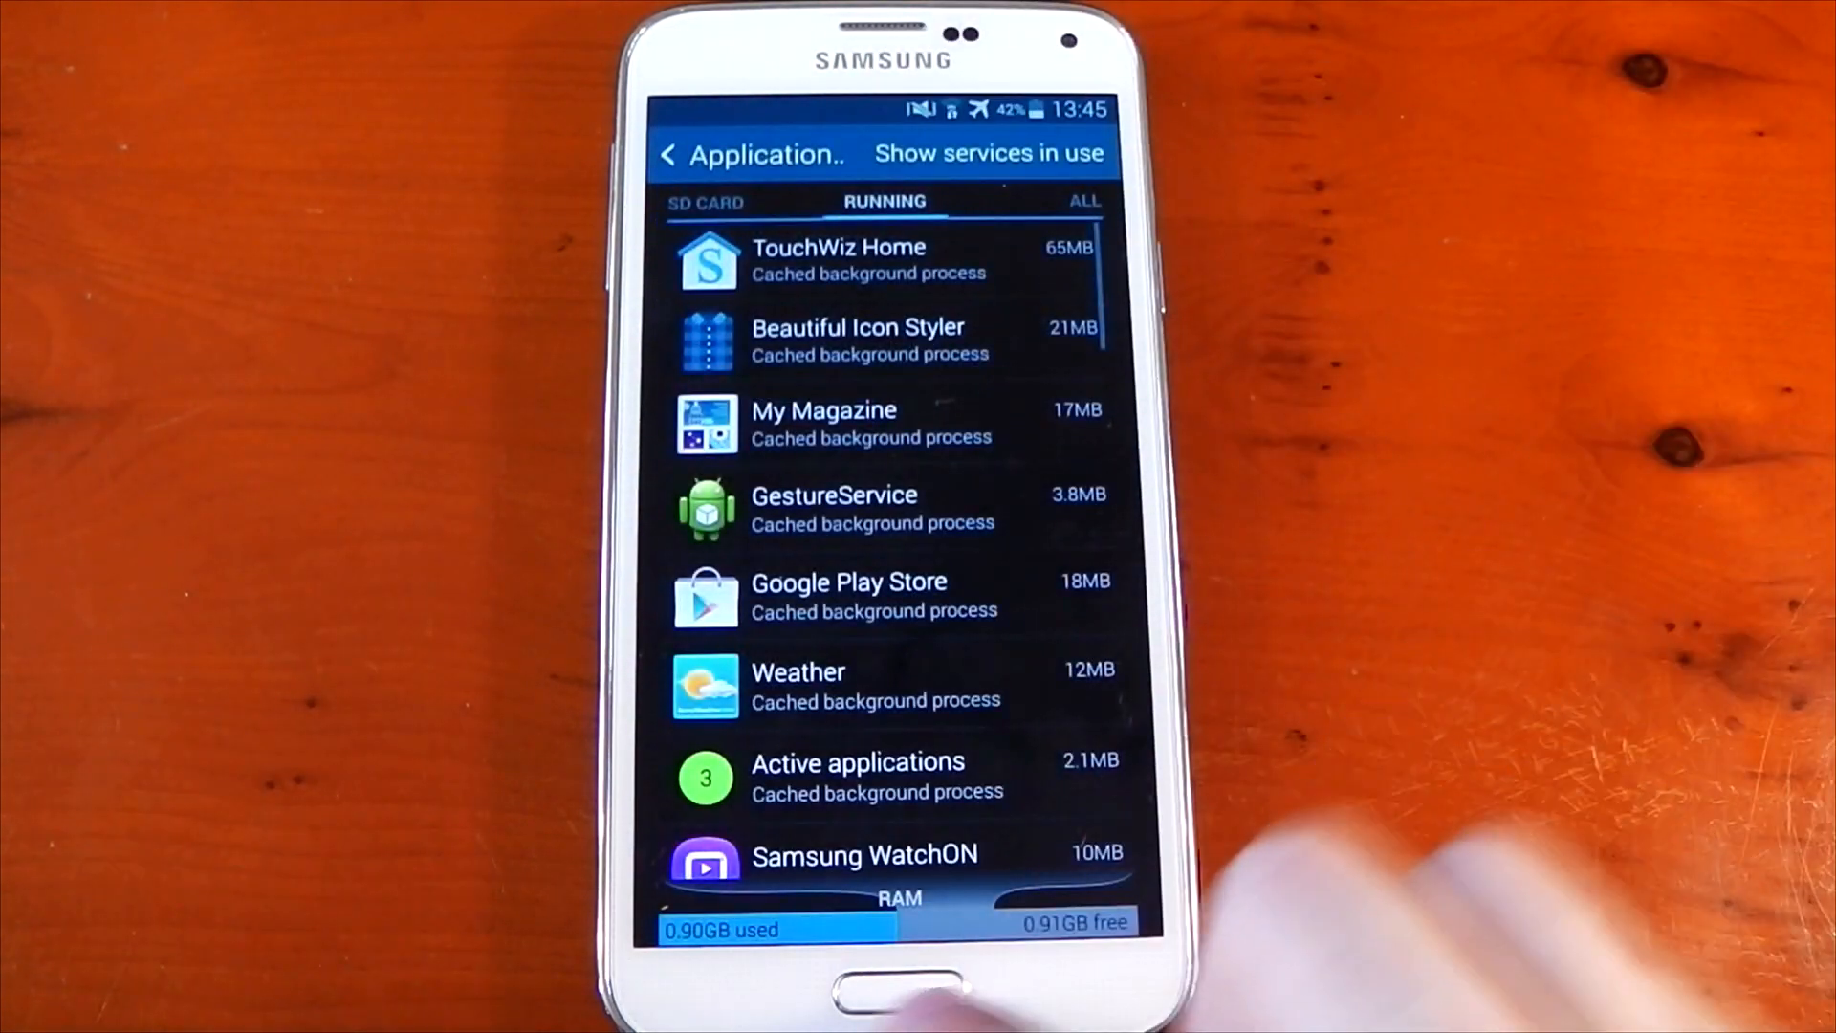
left_click(882, 989)
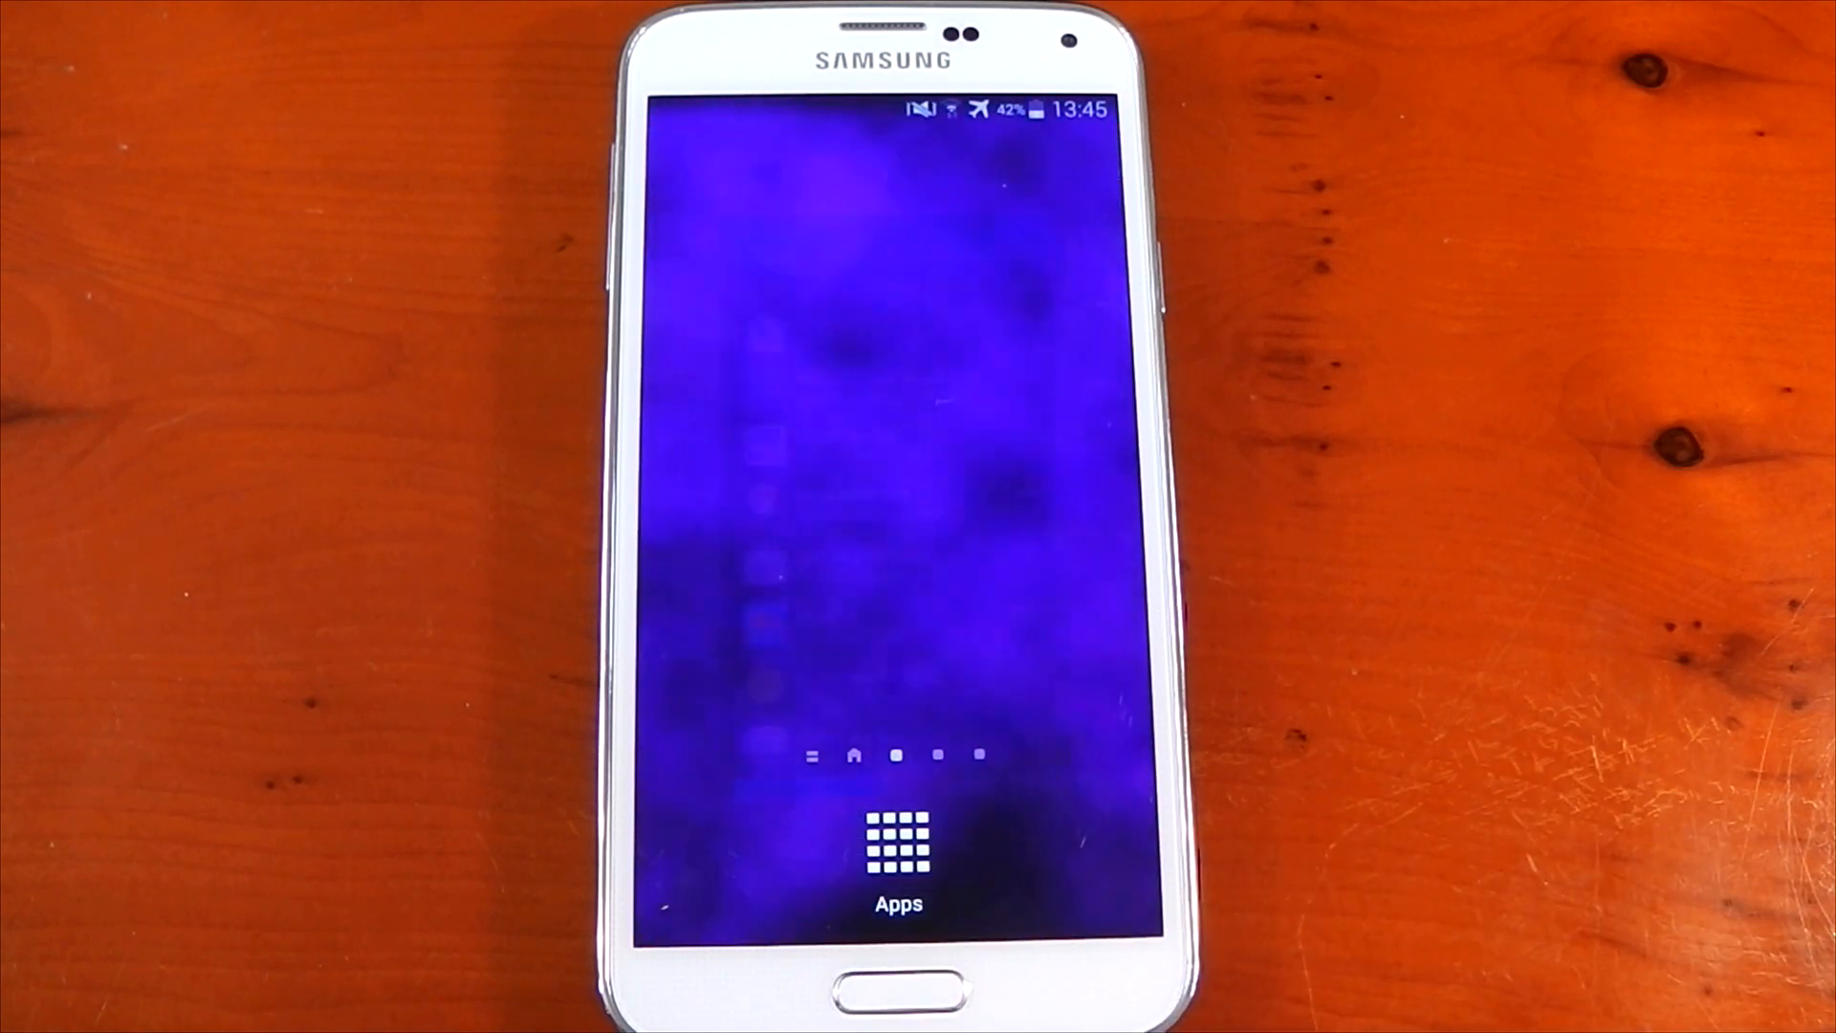